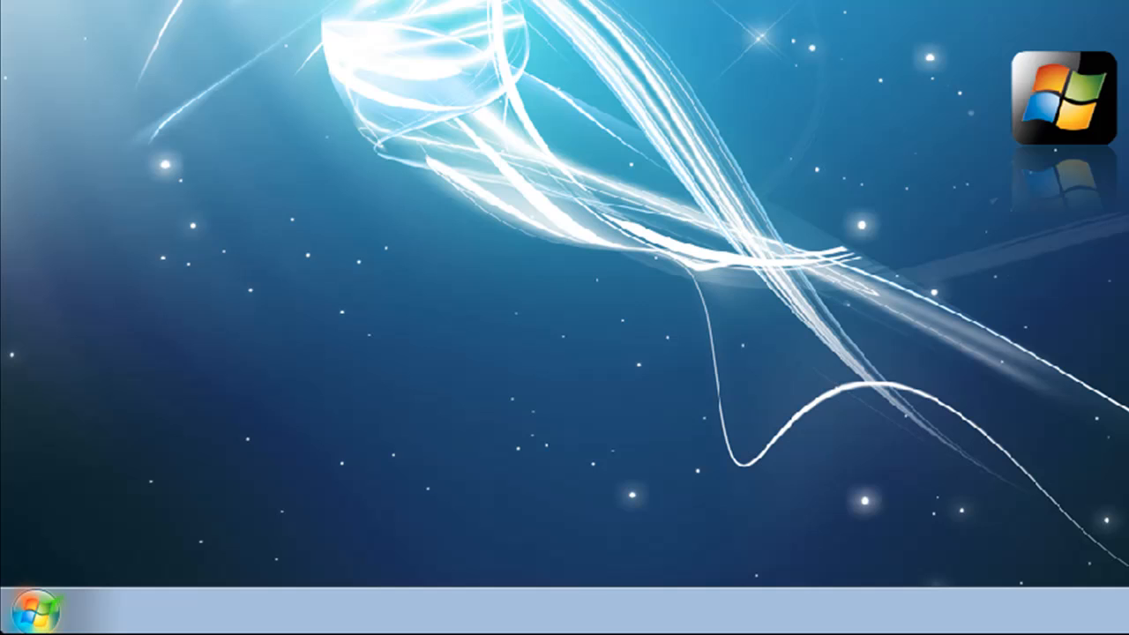
Launch Control Panel from the Start menu.
click(35, 617)
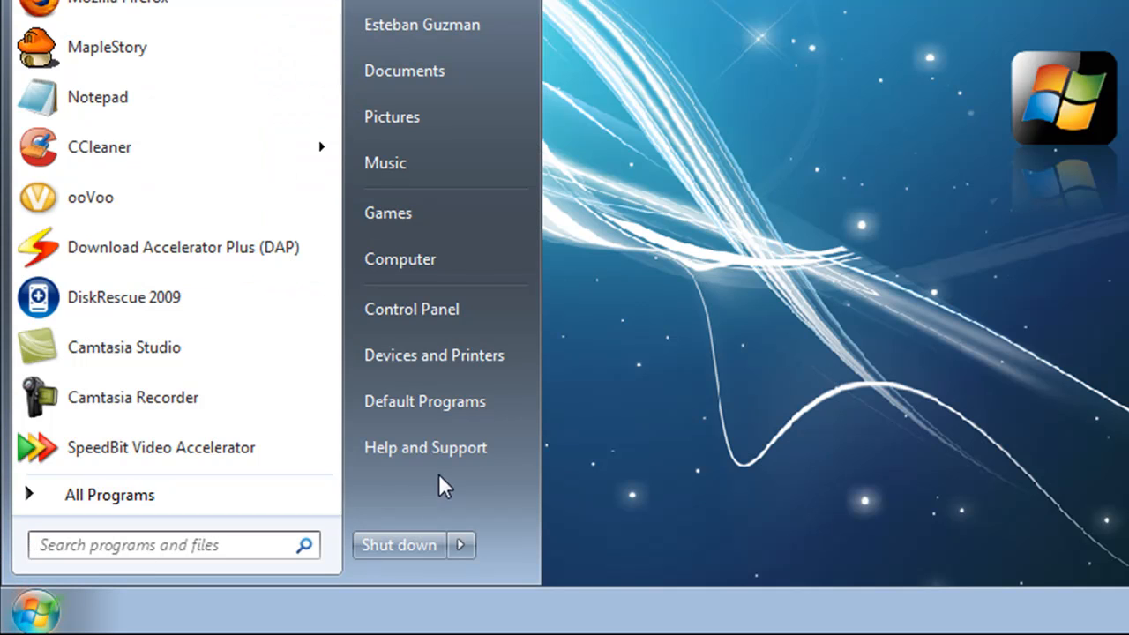
click(411, 308)
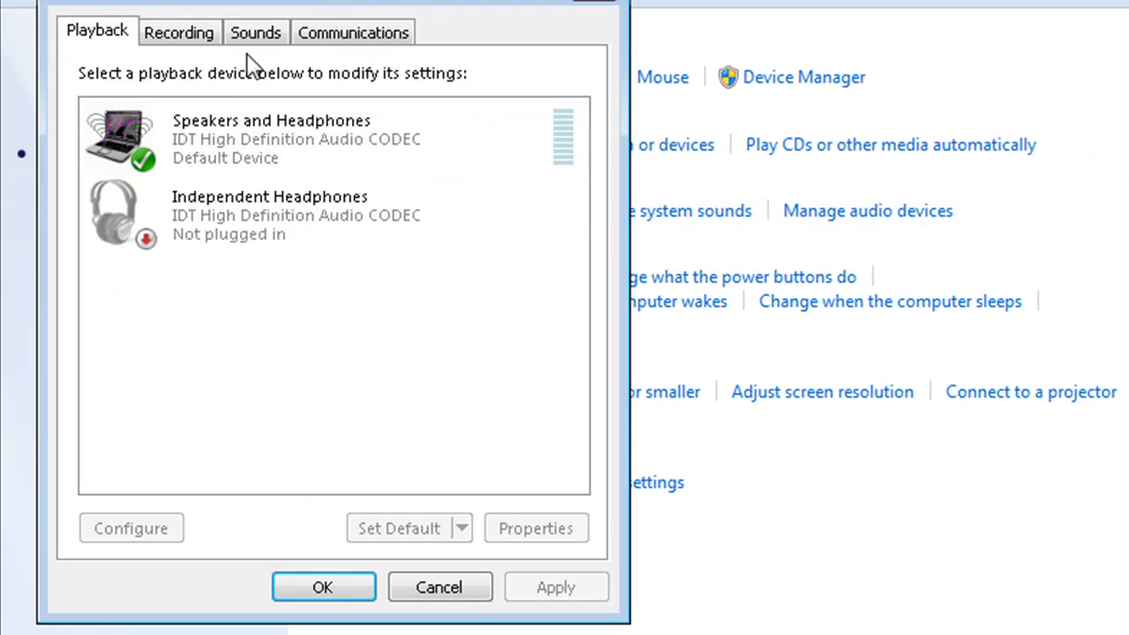
Show the Sounds tab and scroll Program Events down to Windows Logoff and Windows Logon.
click(255, 32)
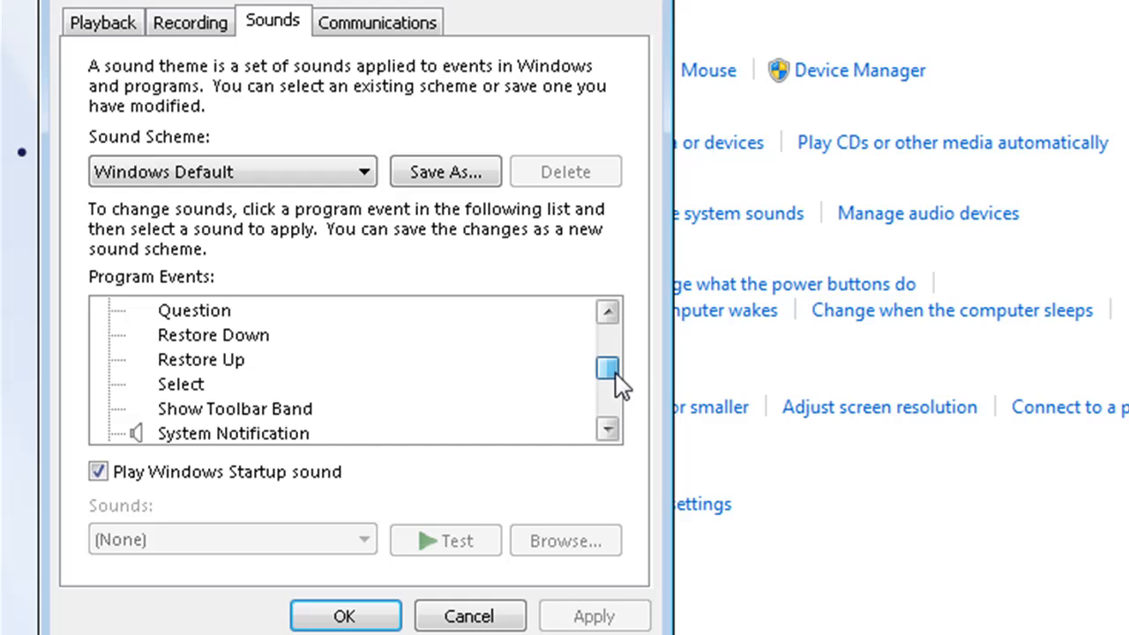
drag(607, 366, 606, 399)
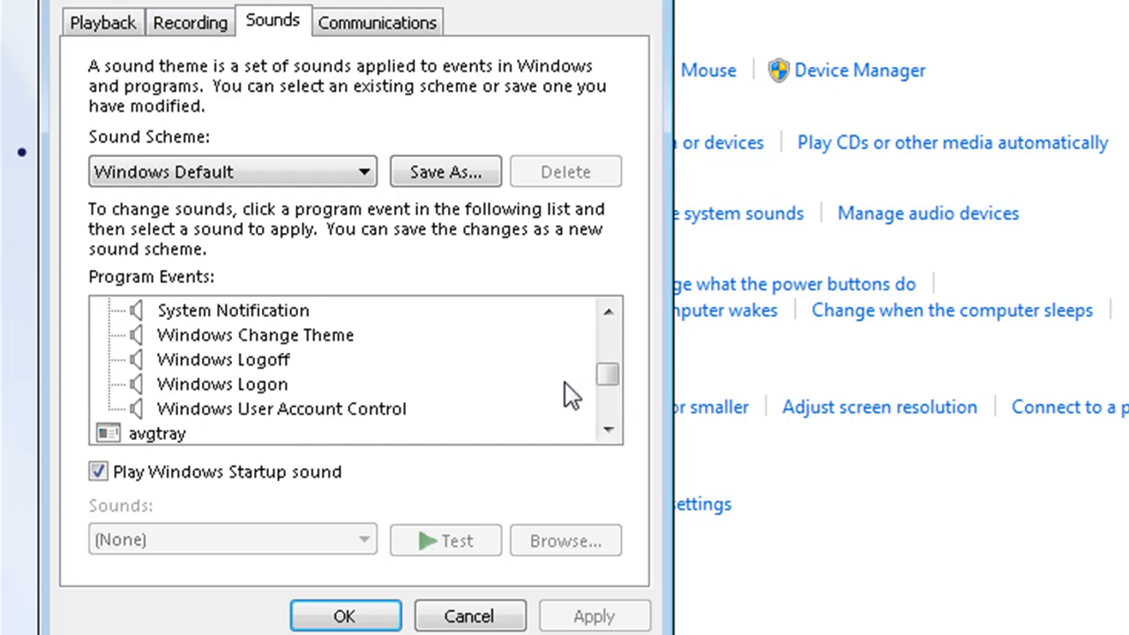
Uncheck 'Play Windows Startup sound' and review the sound files for Windows Logon and Logoff.
click(222, 385)
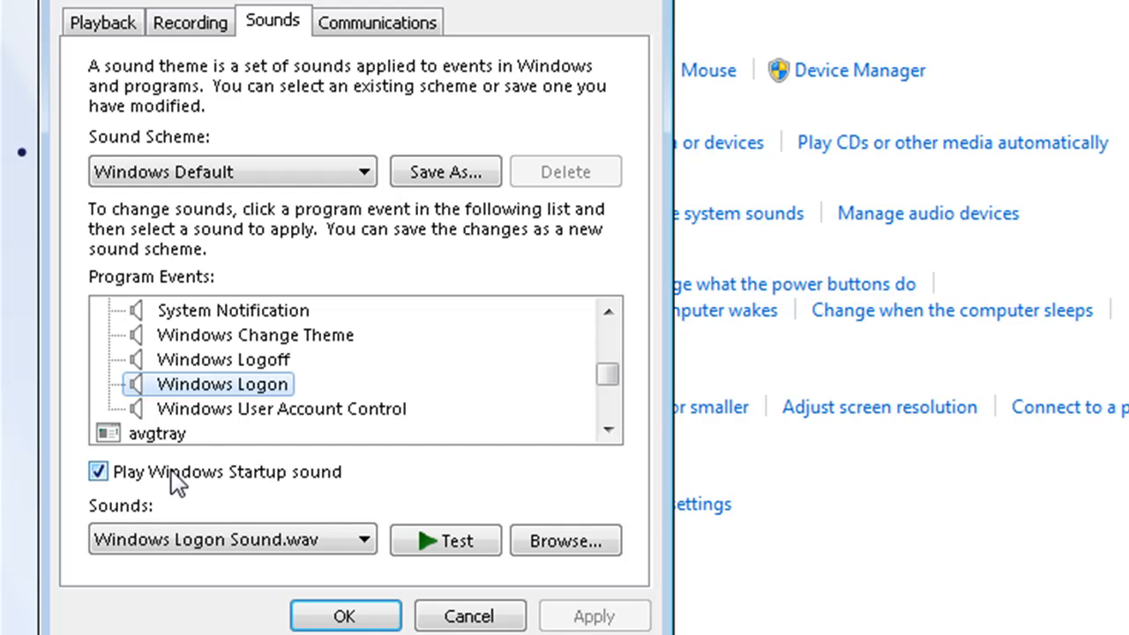
click(95, 473)
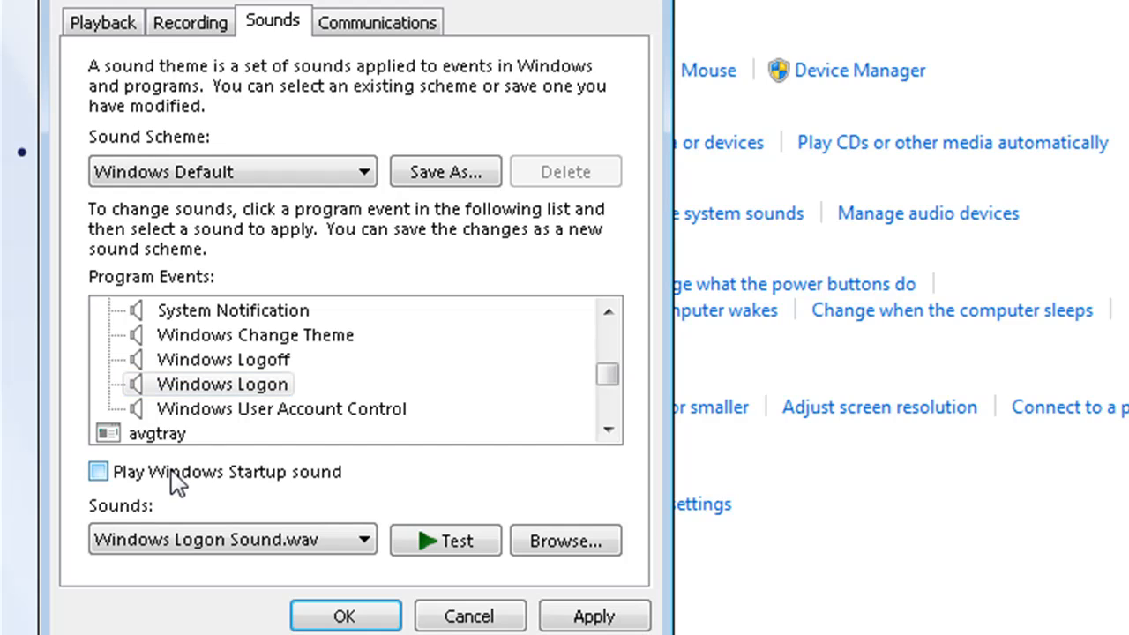
click(222, 360)
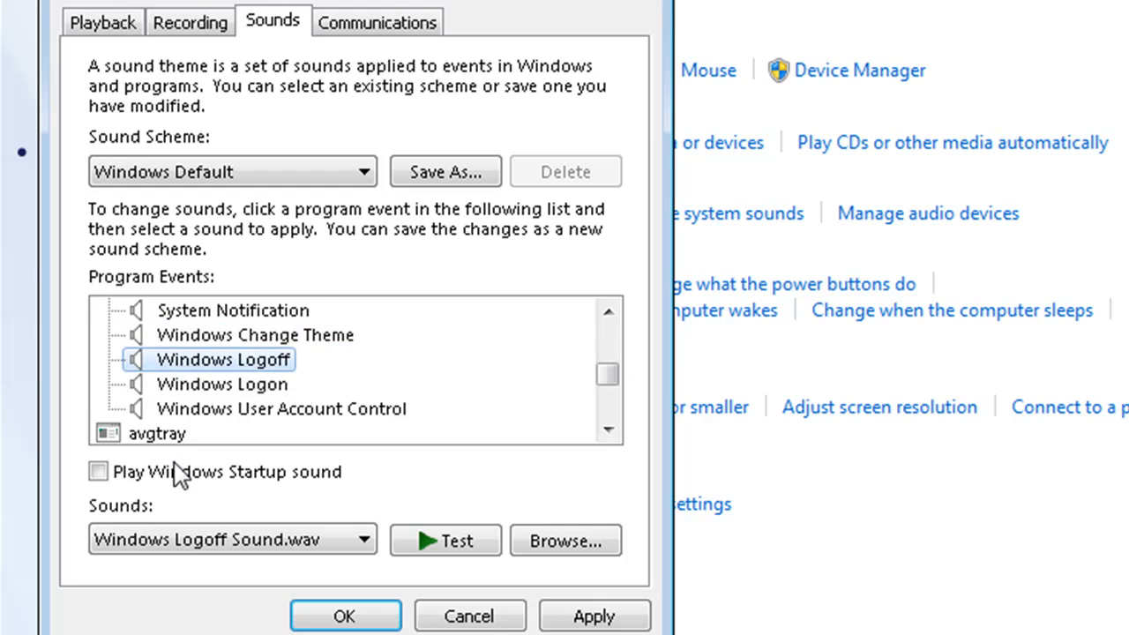
click(251, 335)
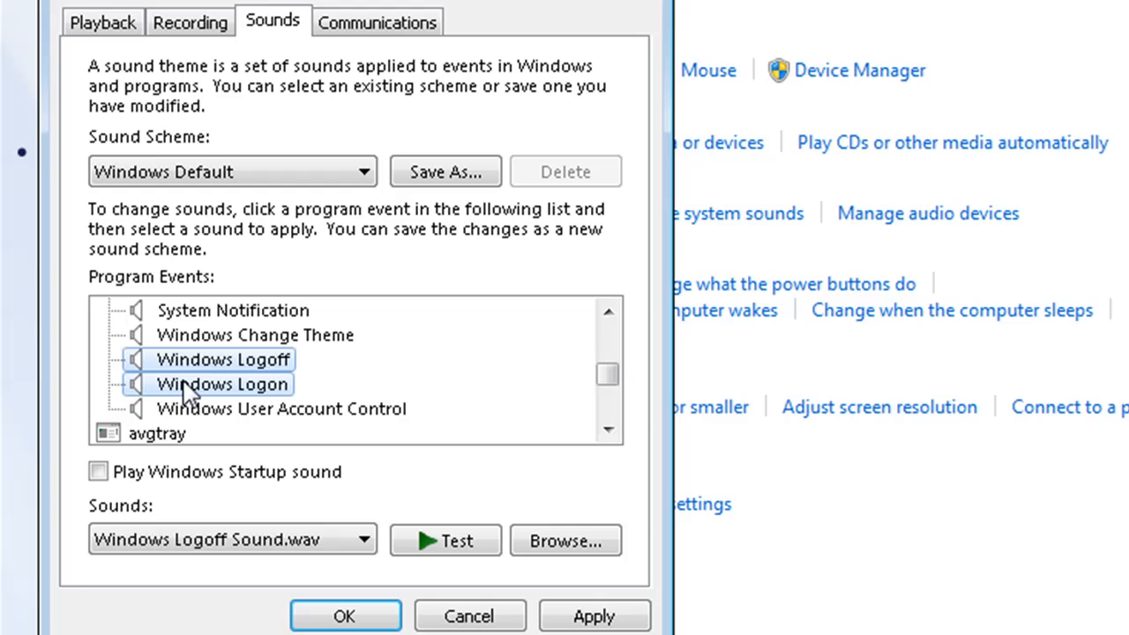
click(216, 360)
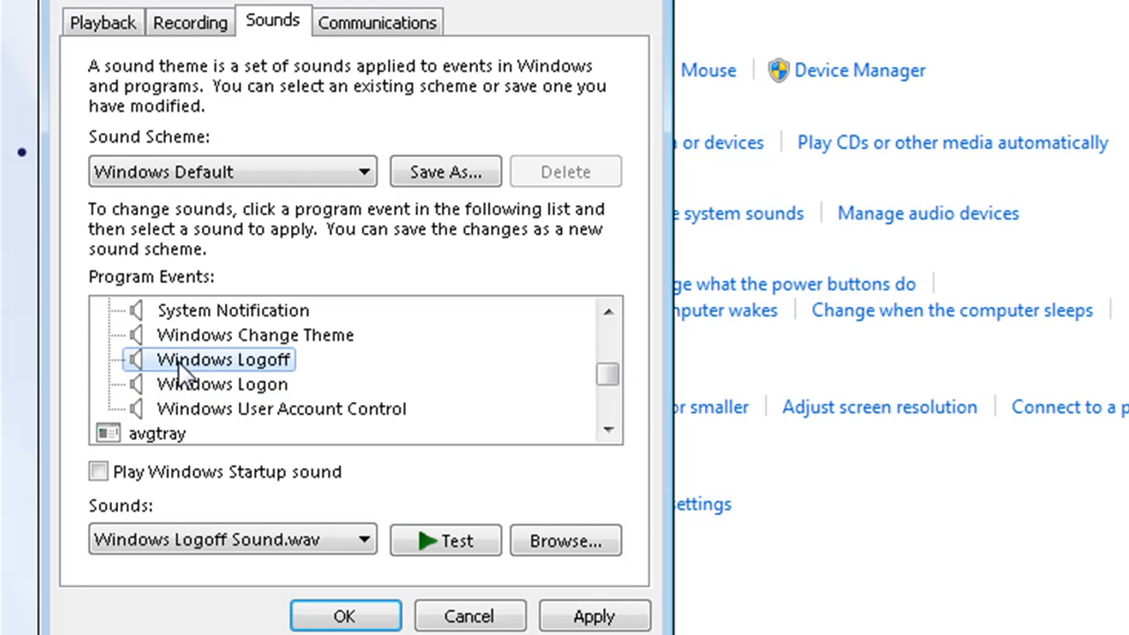
mouse_move(215, 388)
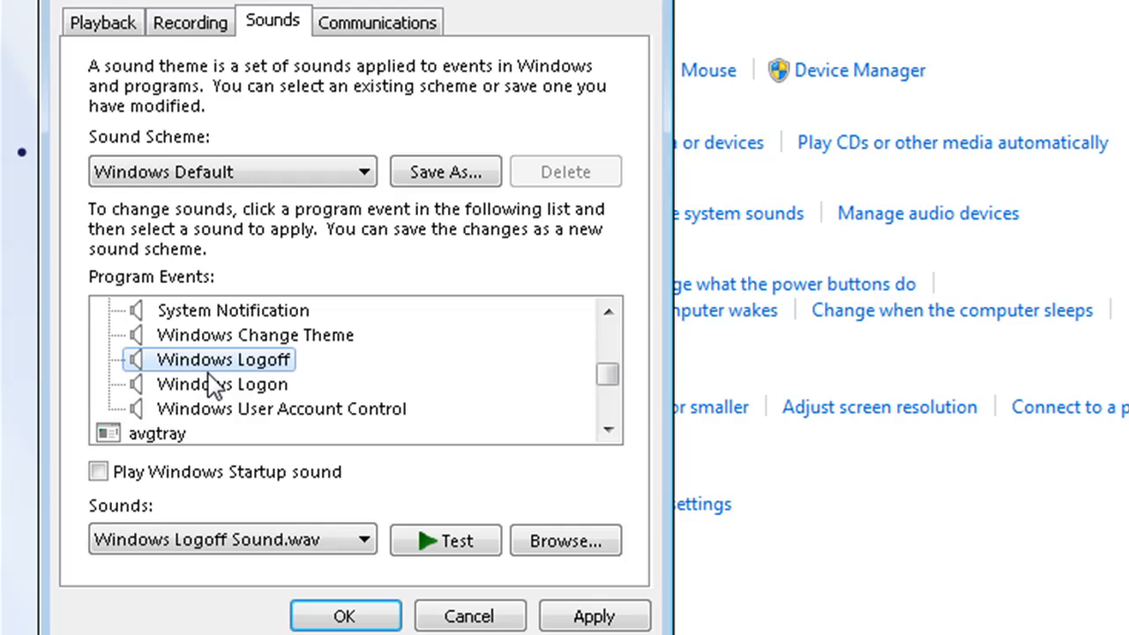
click(222, 385)
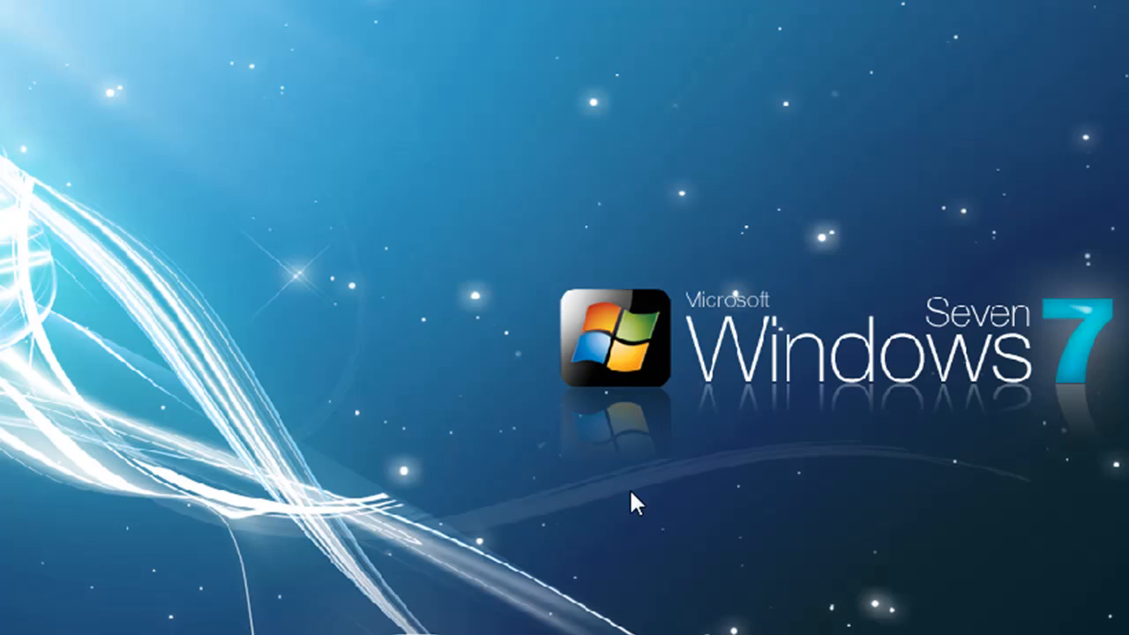
mouse_move(1045, 353)
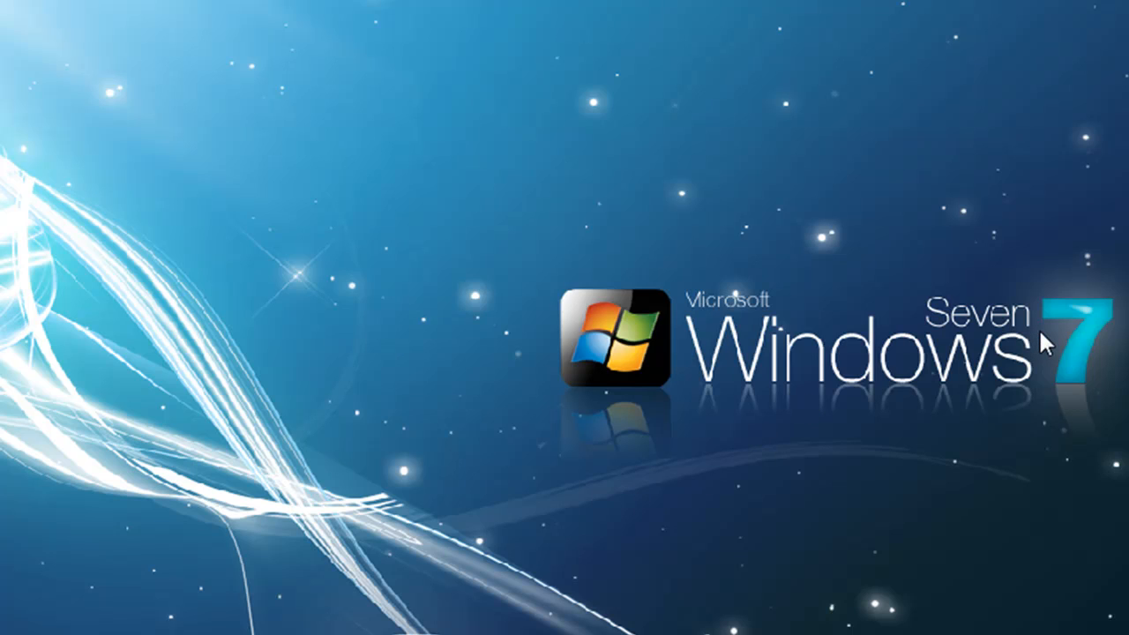